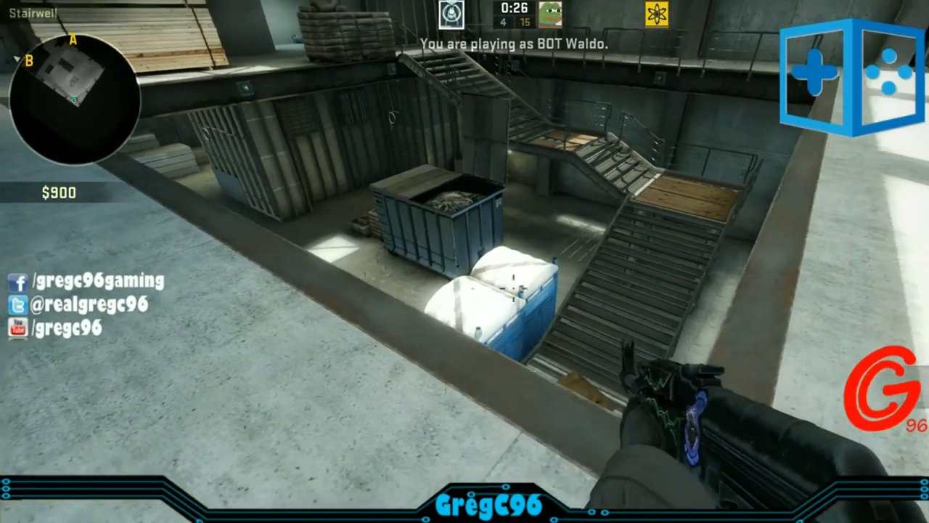
{"action": "mouse_move", "coordinate": [465, 262]}
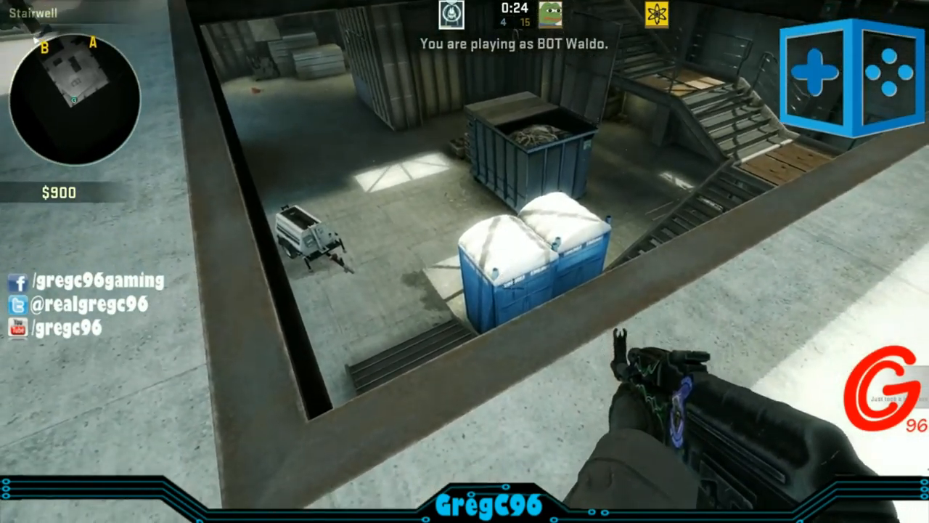